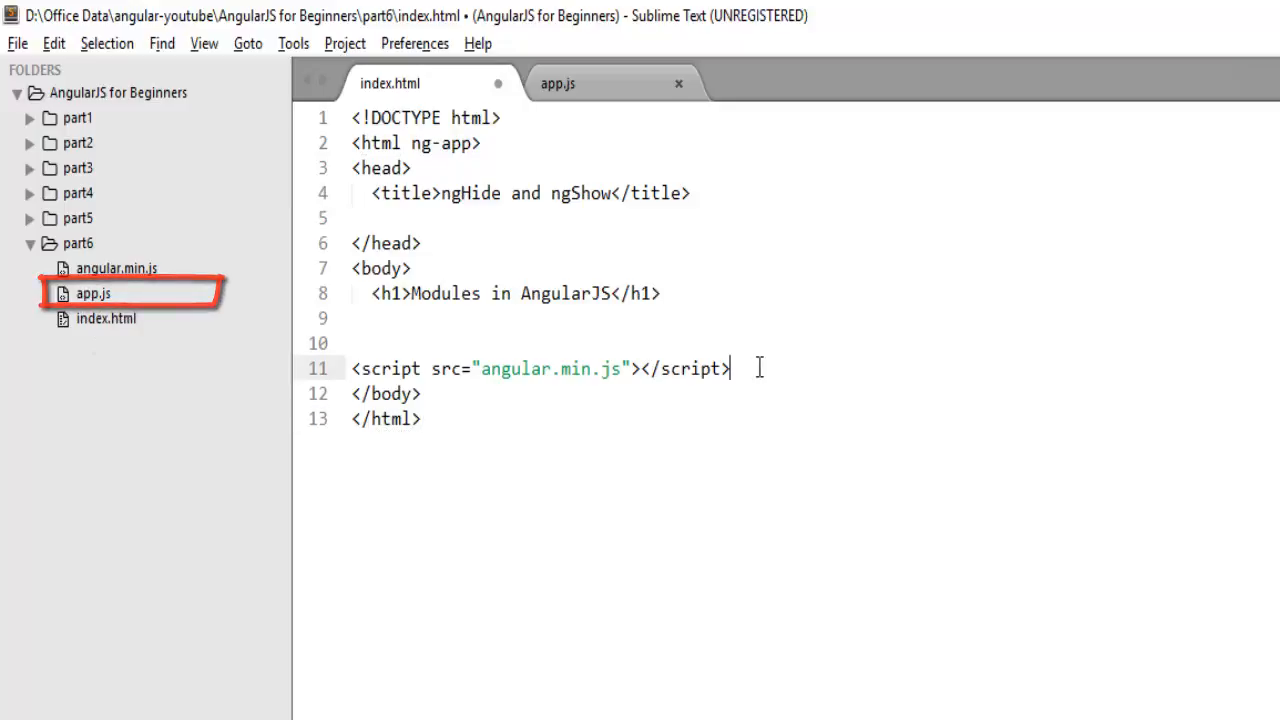
Step: Add <script src="app.js"></script> below the angular.min.js script tag in index.html
text(<scrip)
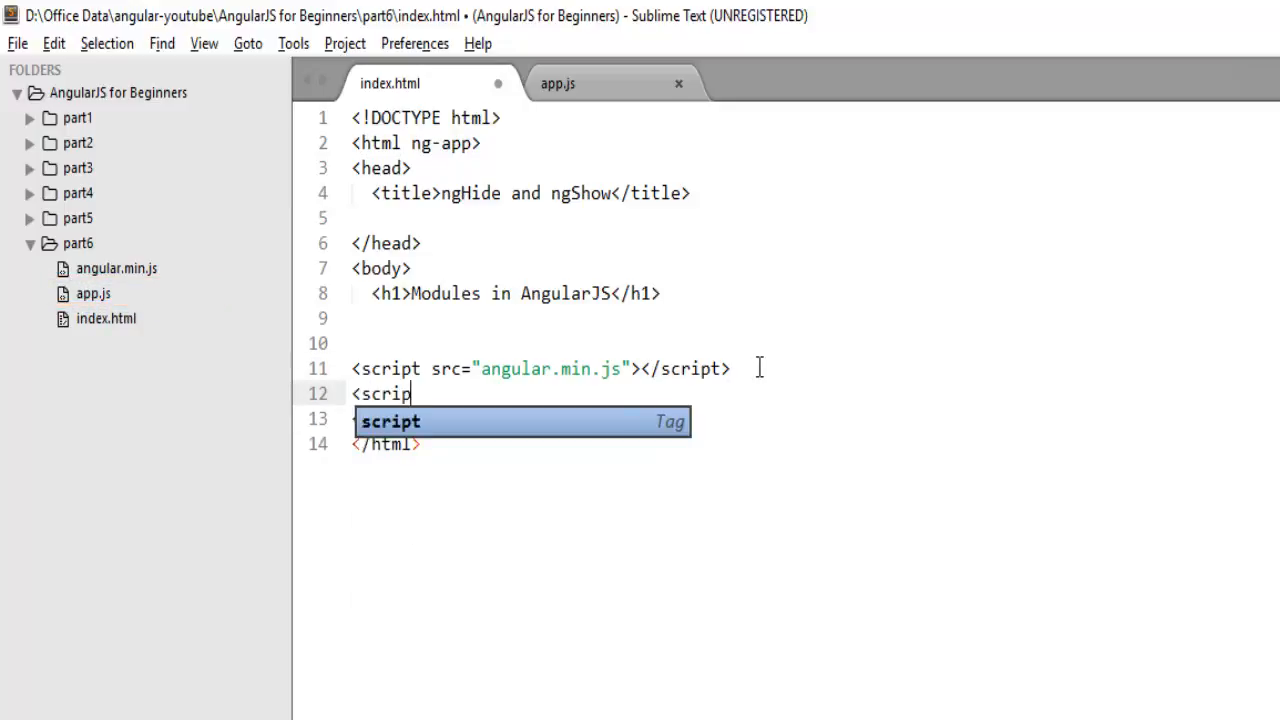
text(t src)
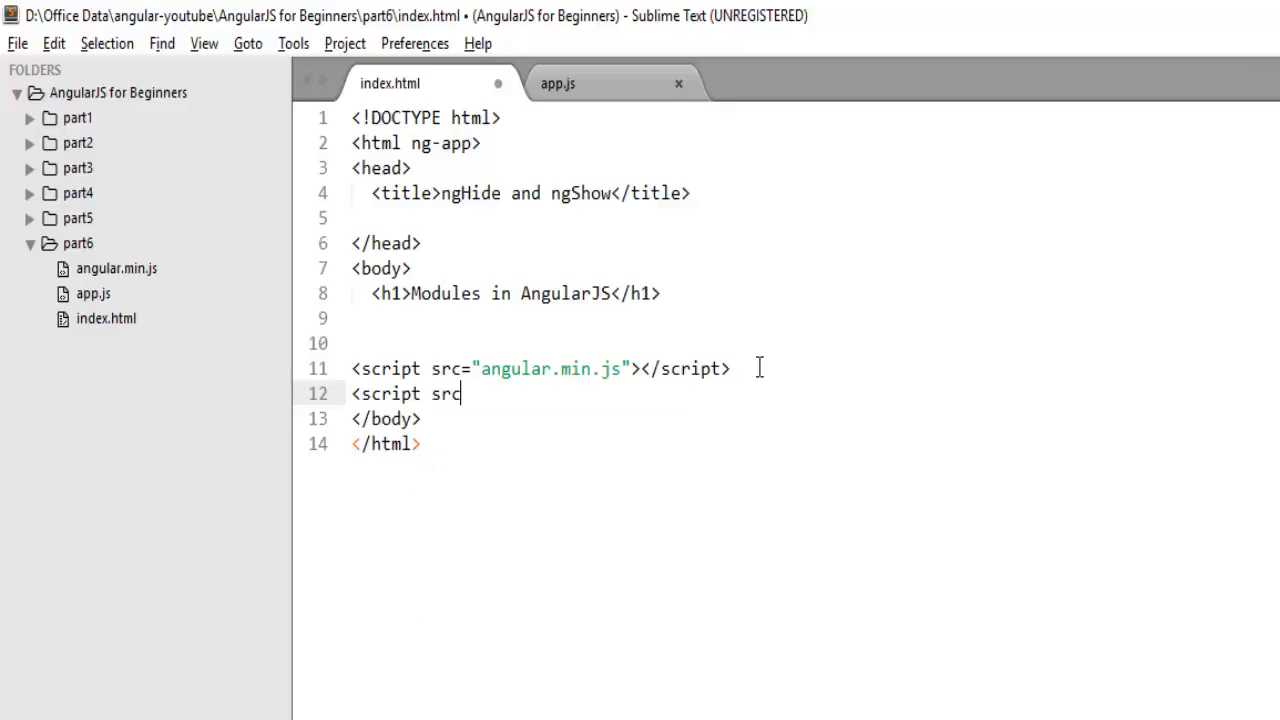
text(="app")
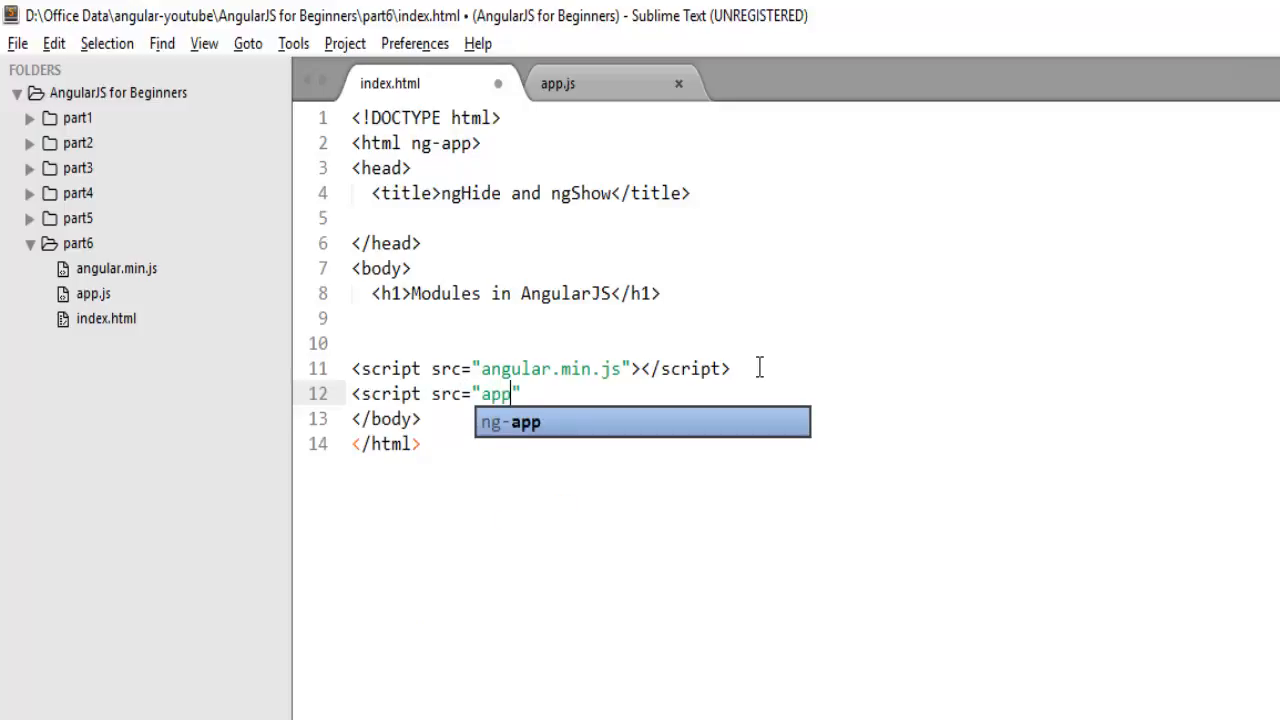
text(.js"></c)
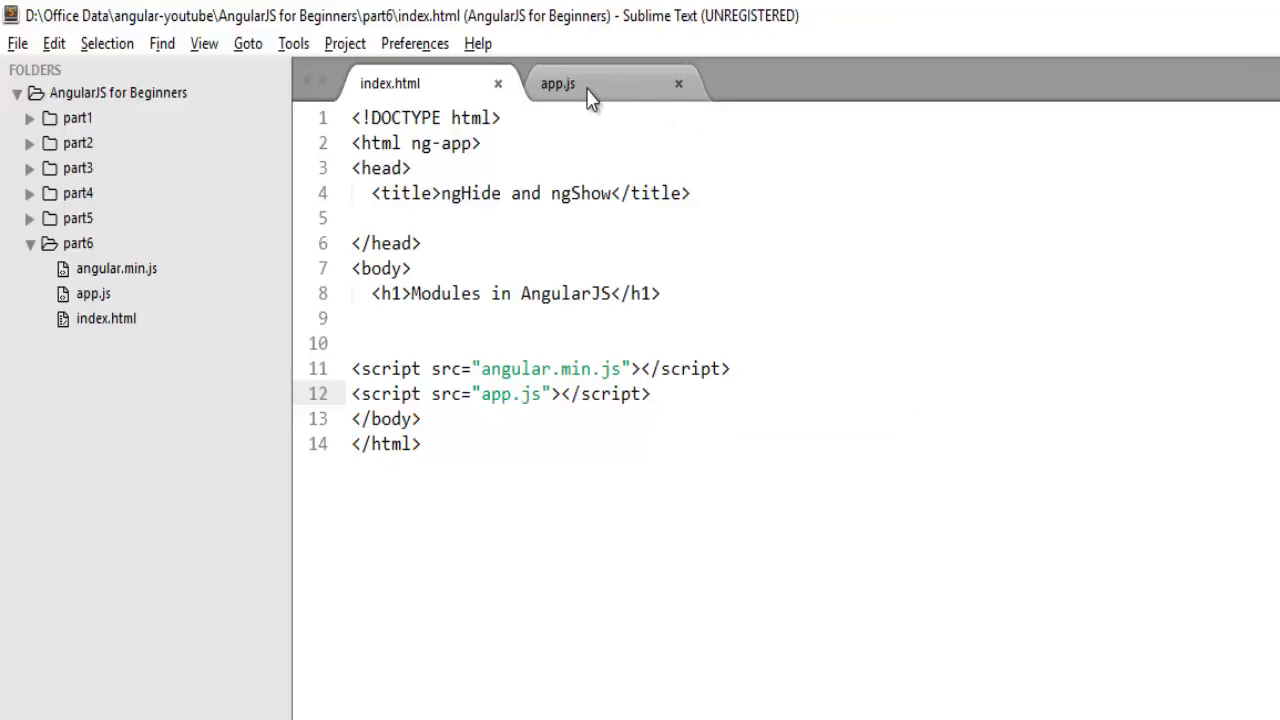
Step: In app.js, write var app = angular.module("myApp",[]); on line 1
click(557, 83)
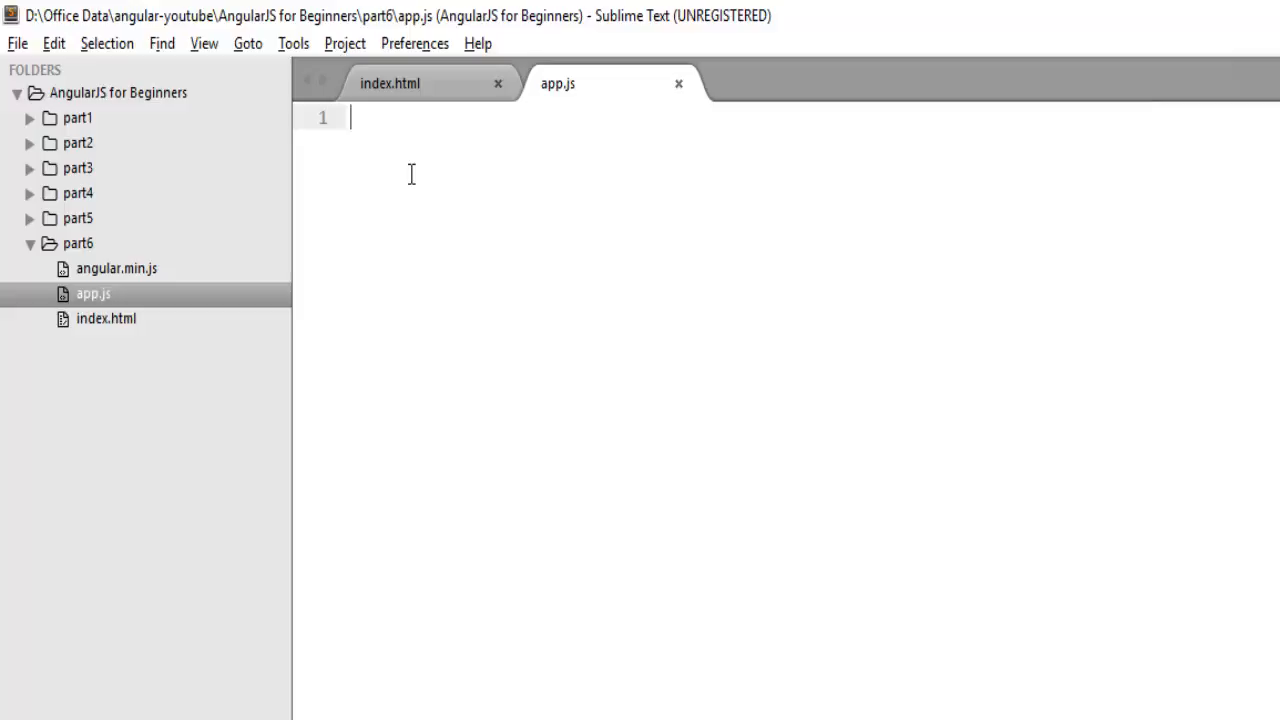
text(angul)
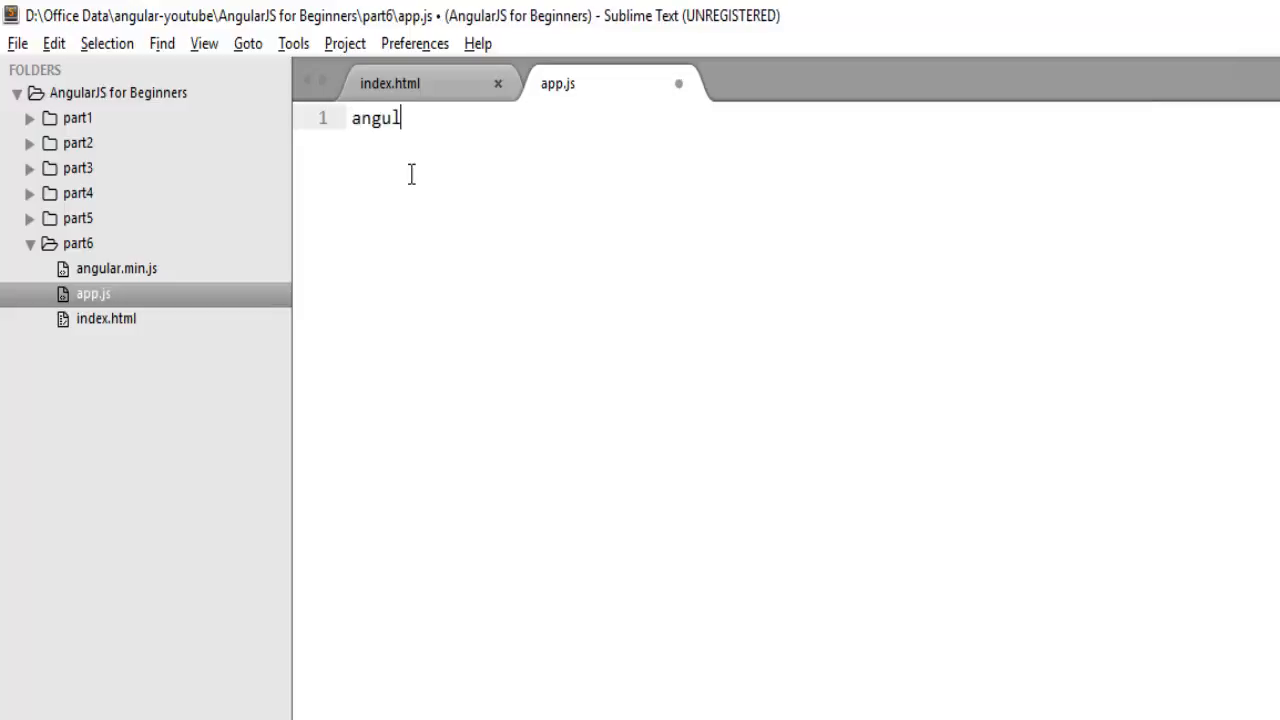
text(ar)
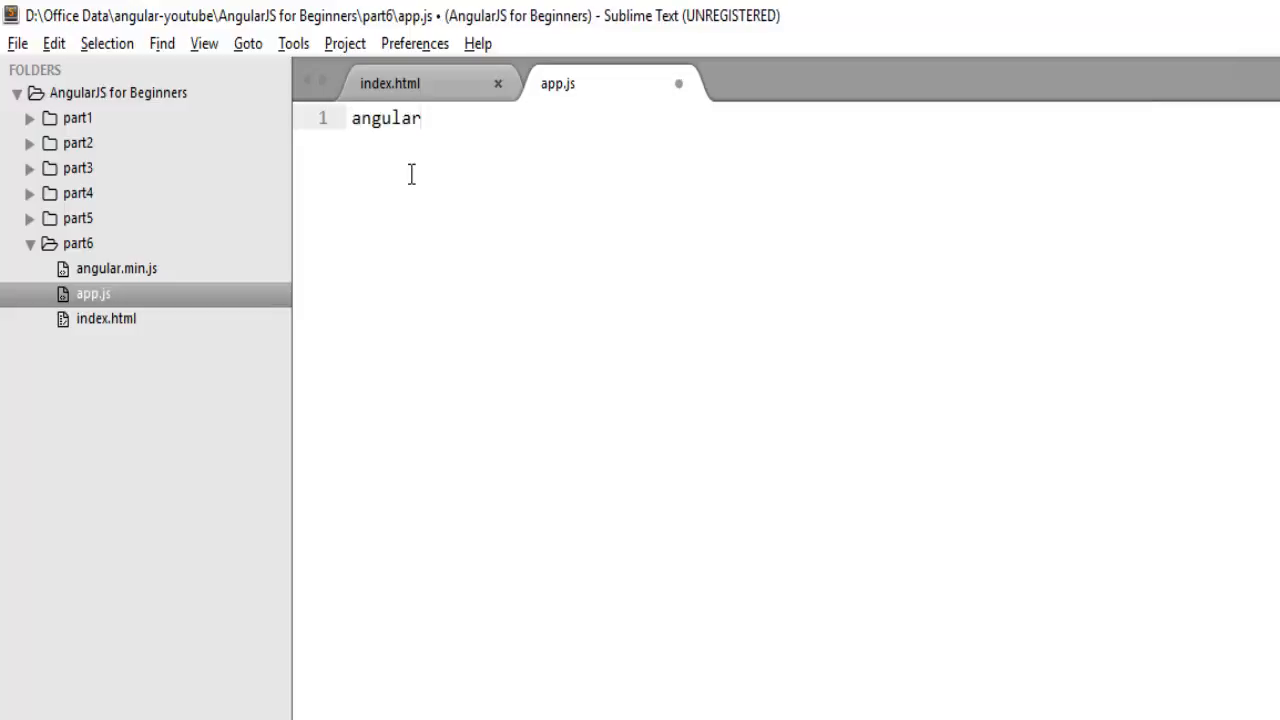
text(.module)
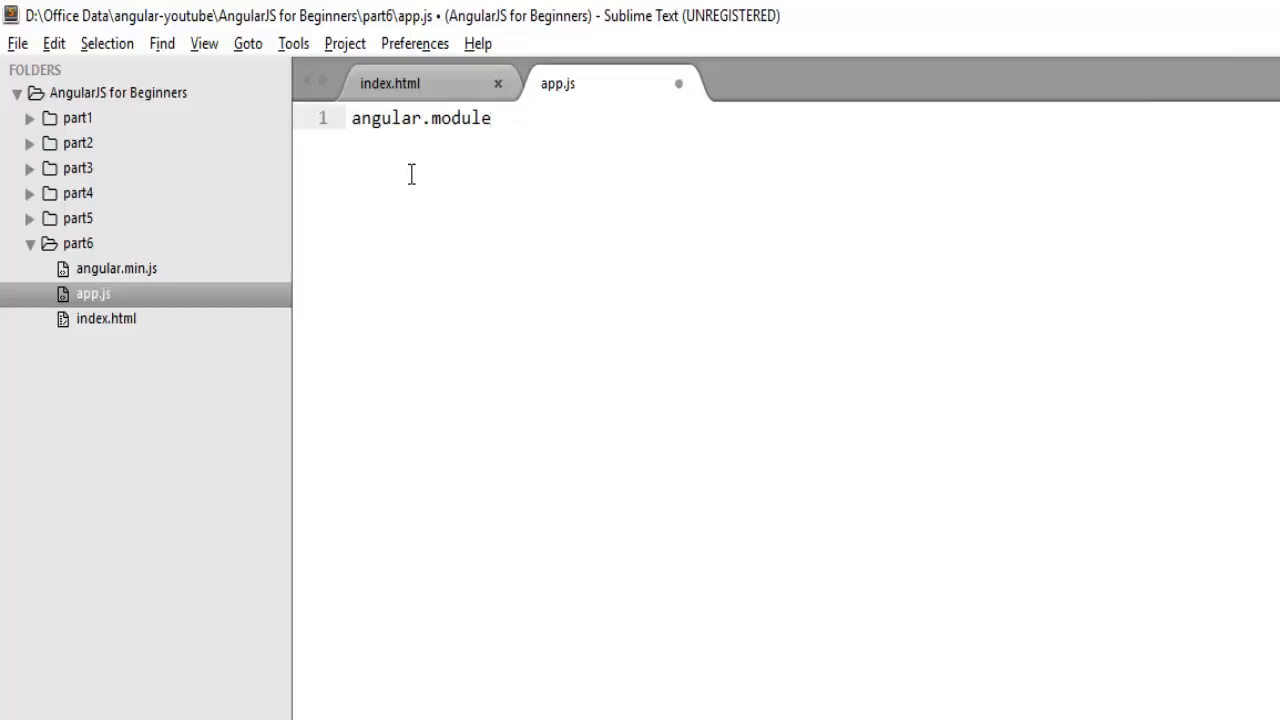
text(())
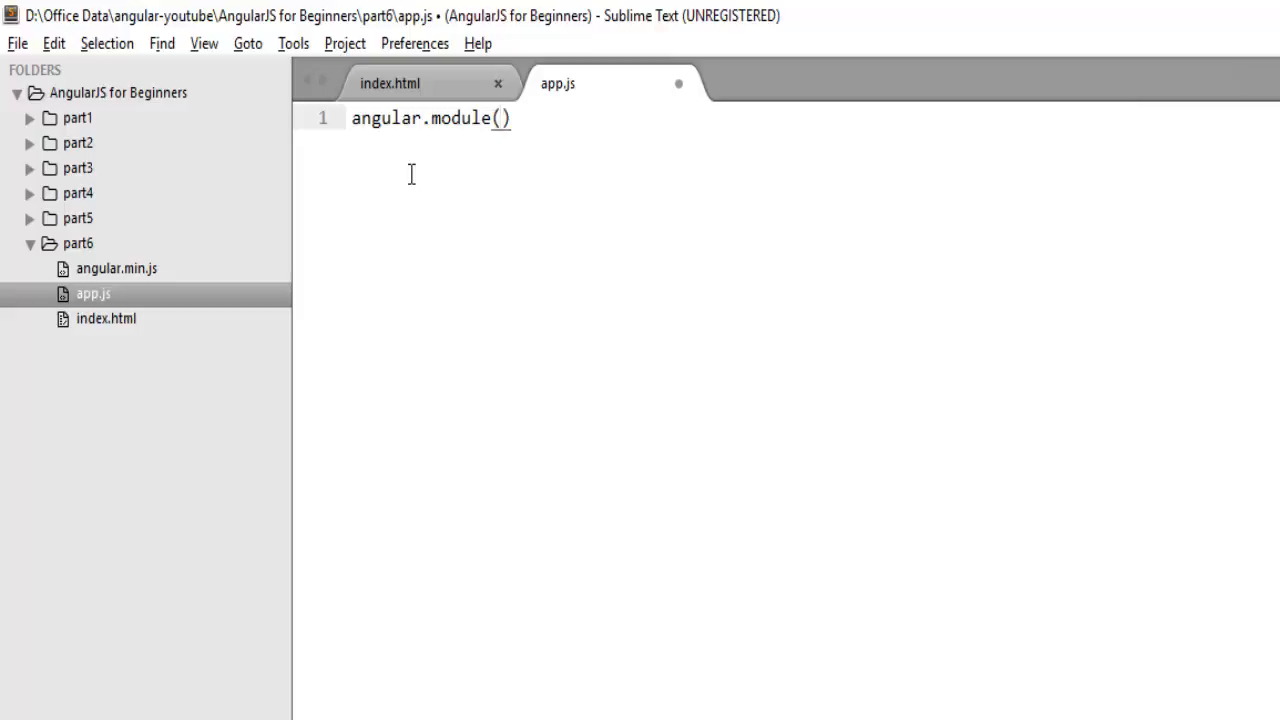
text("myApp")
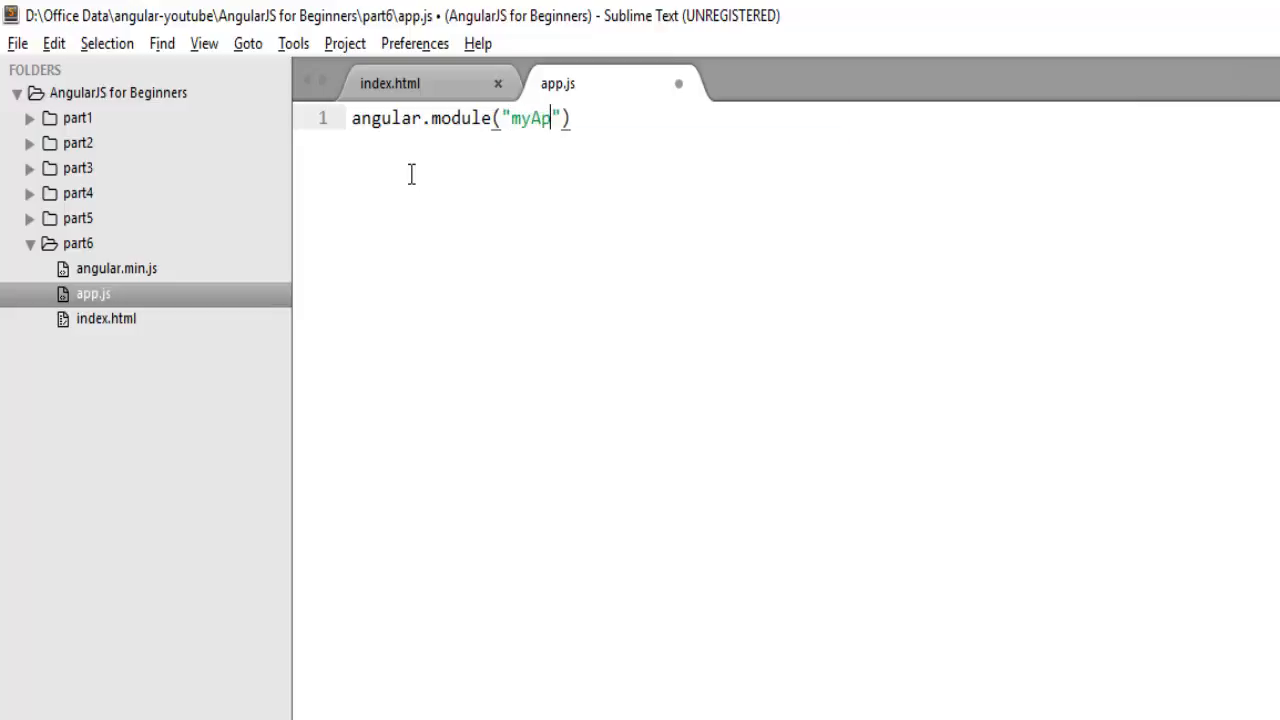
text(p,)
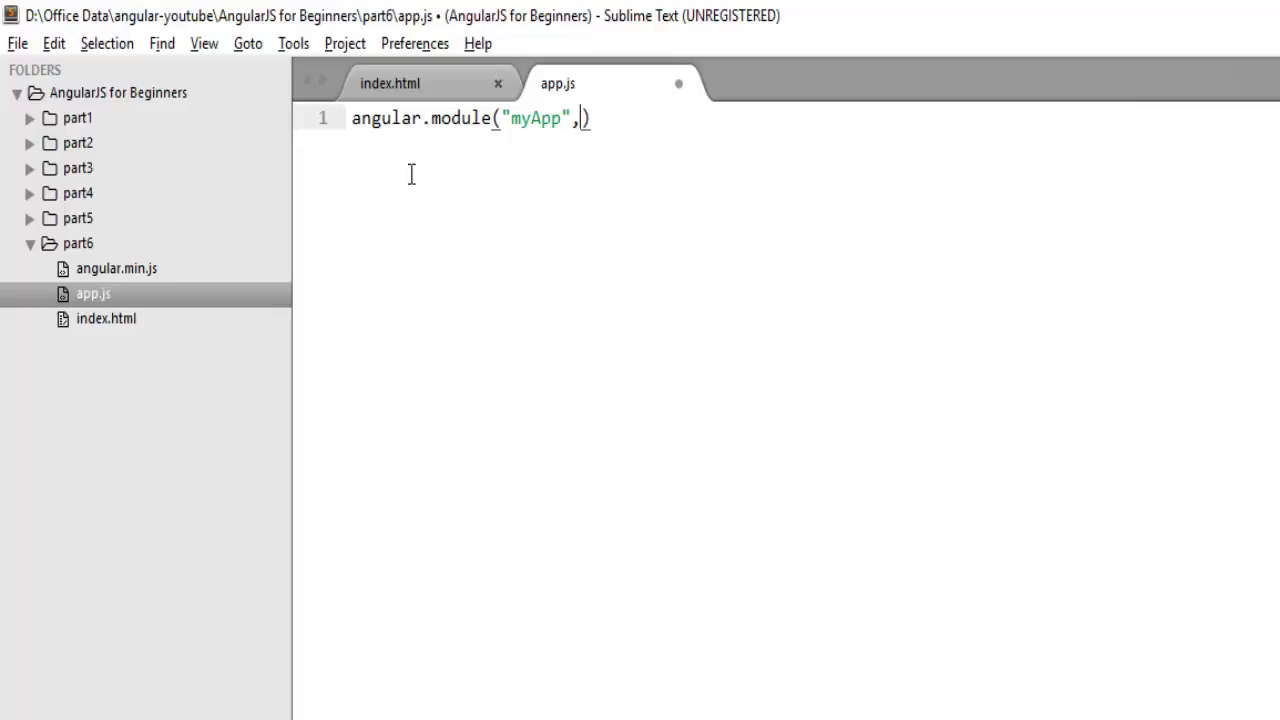
text([])
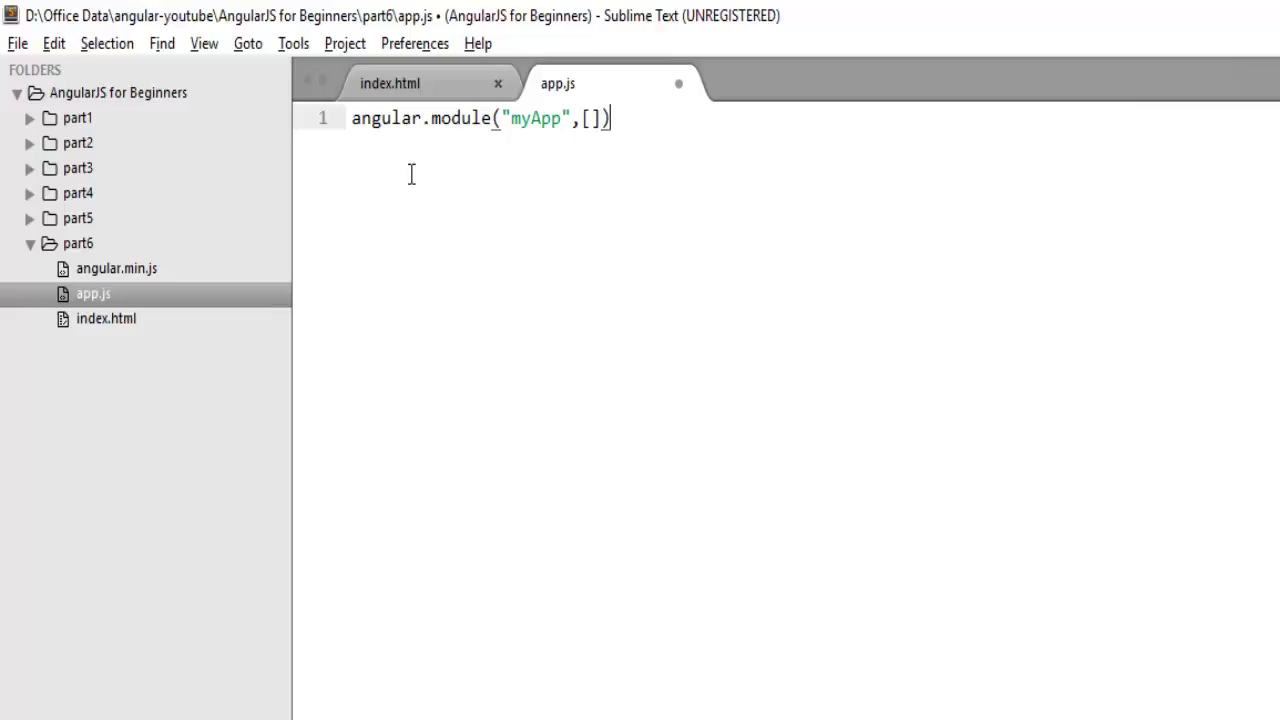
text(;)
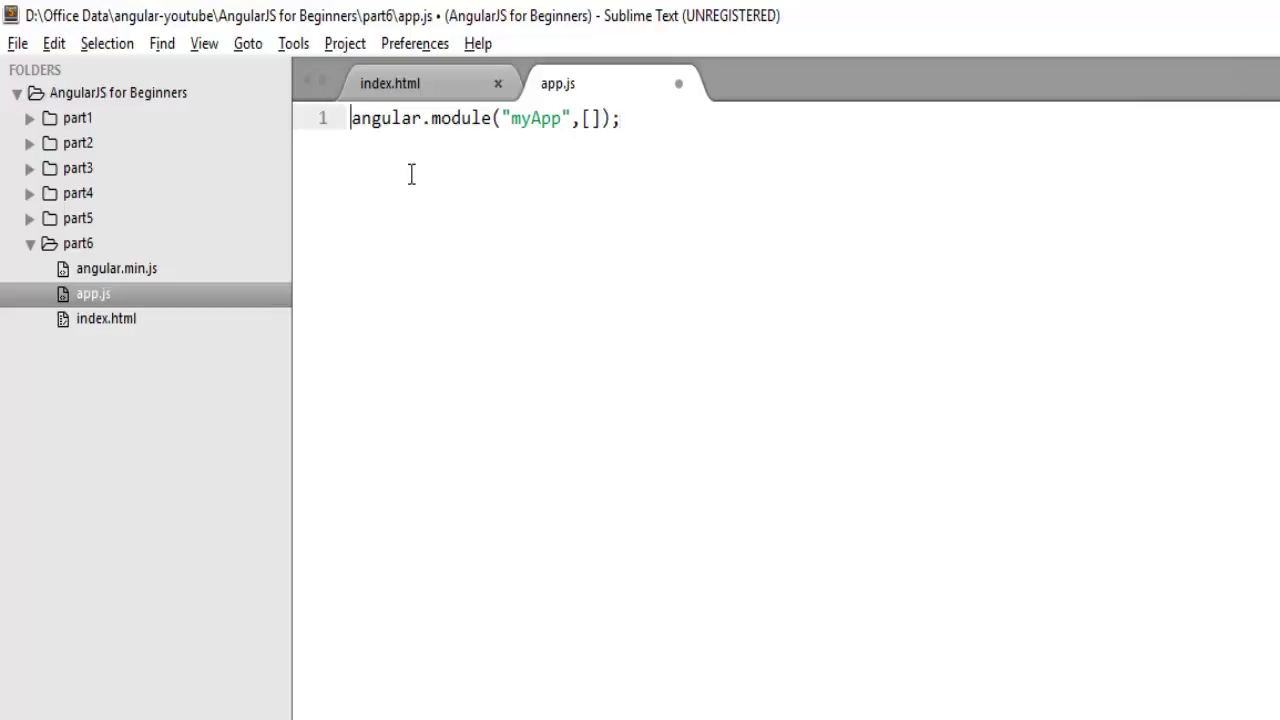
text(var app=)
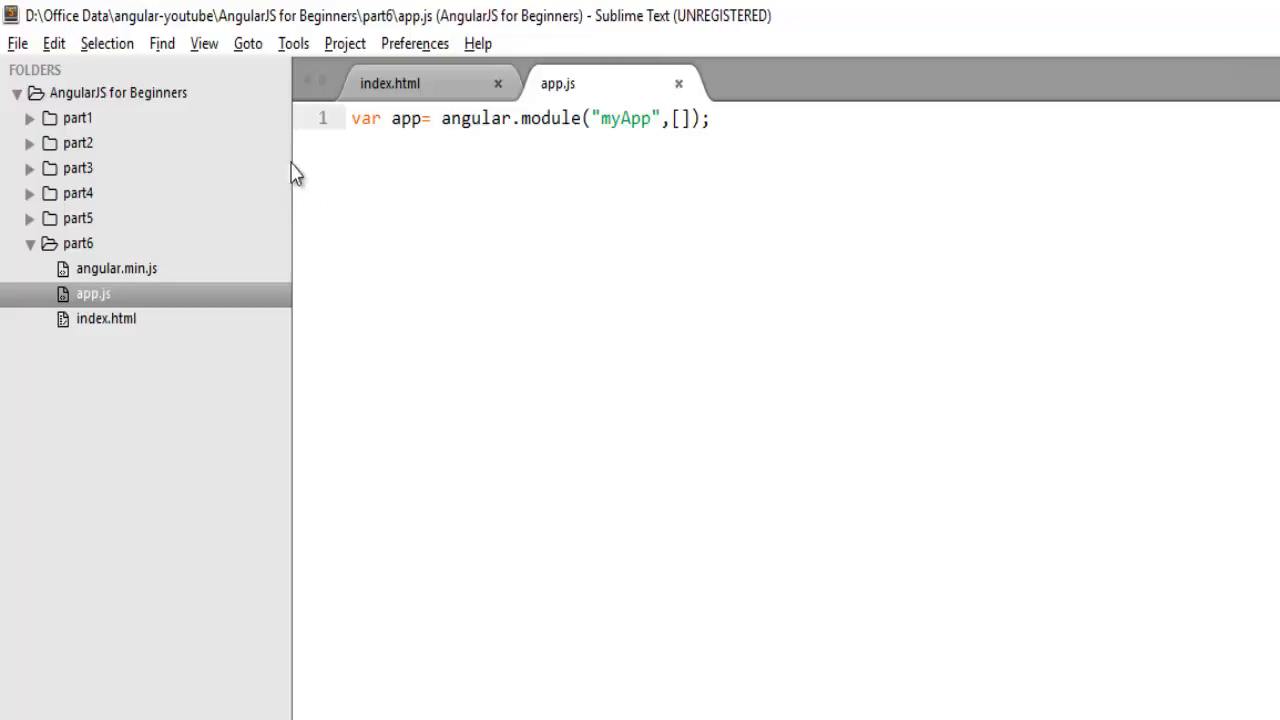
mouse_move(415, 141)
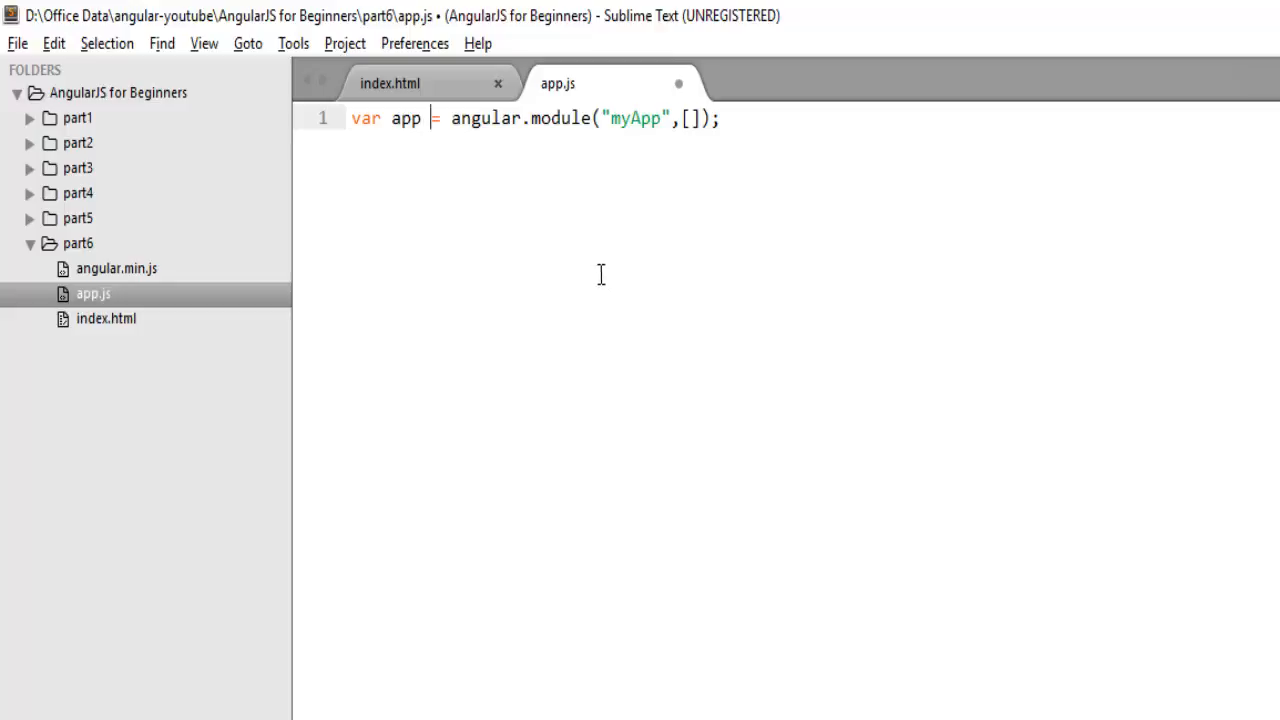
mouse_move(753, 290)
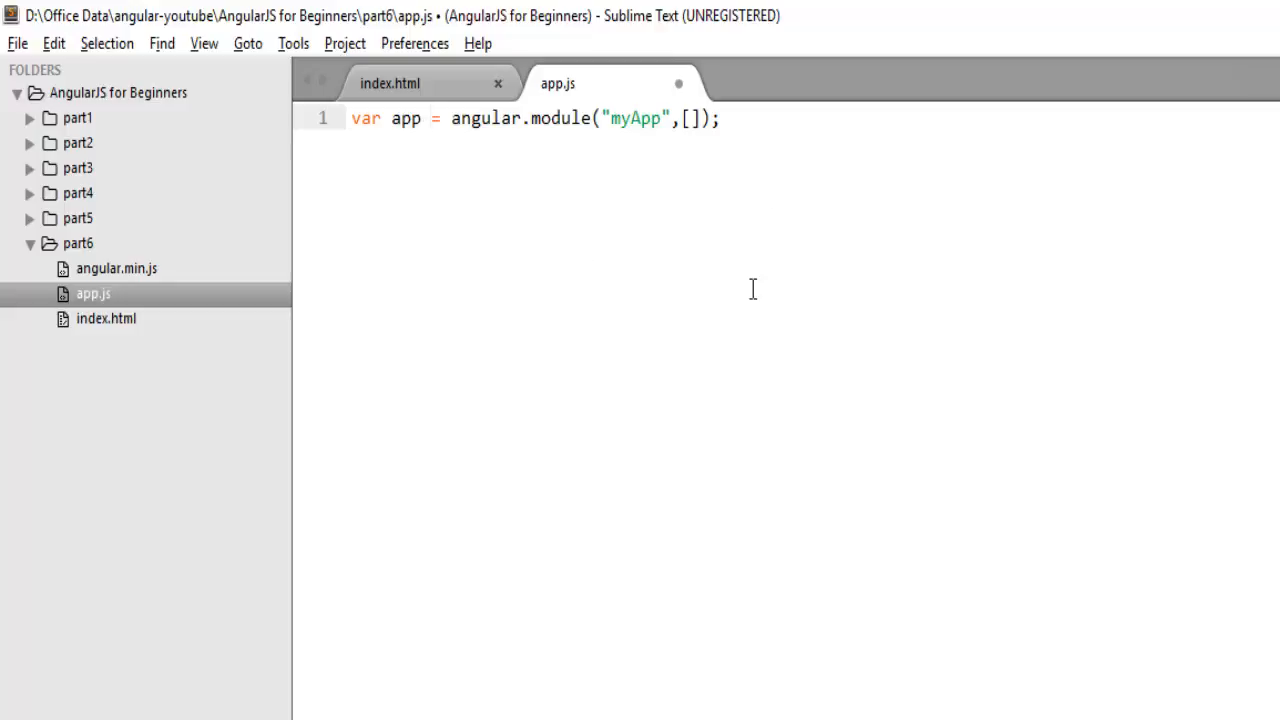
mouse_move(418, 90)
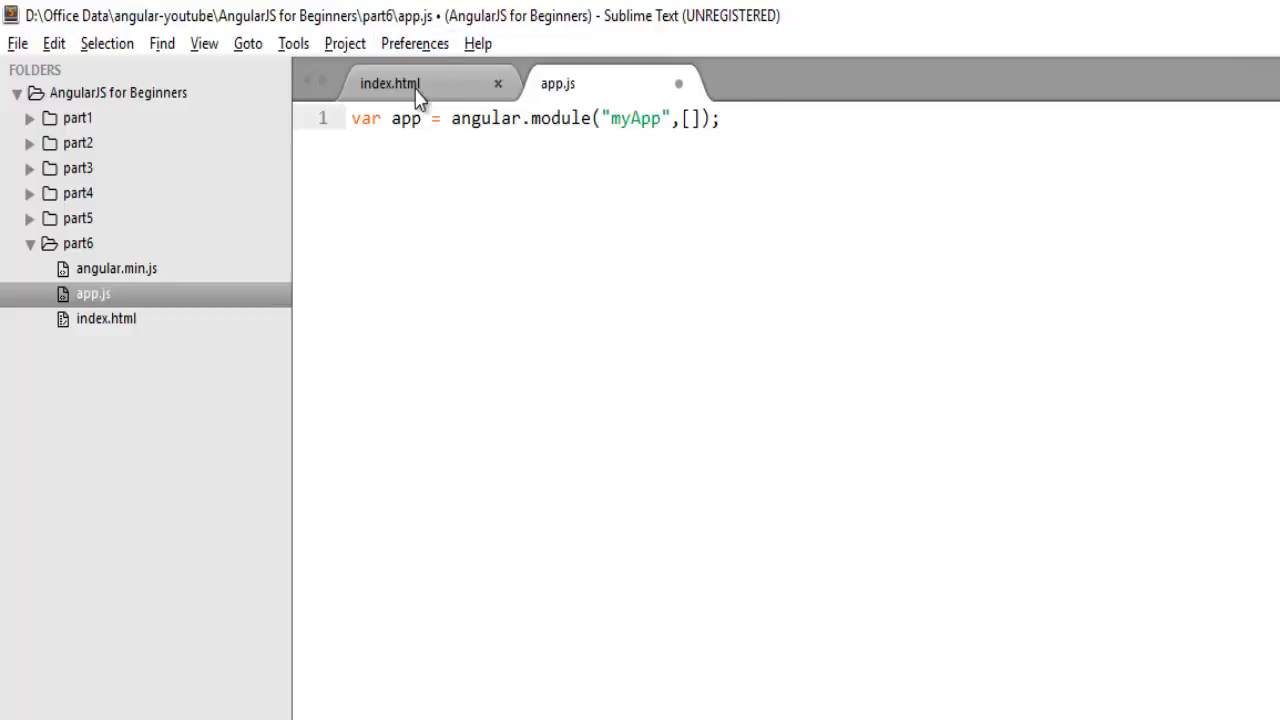
Step: Add ="" to ng-app in index.html and copy the module name myApp from app.js
click(389, 83)
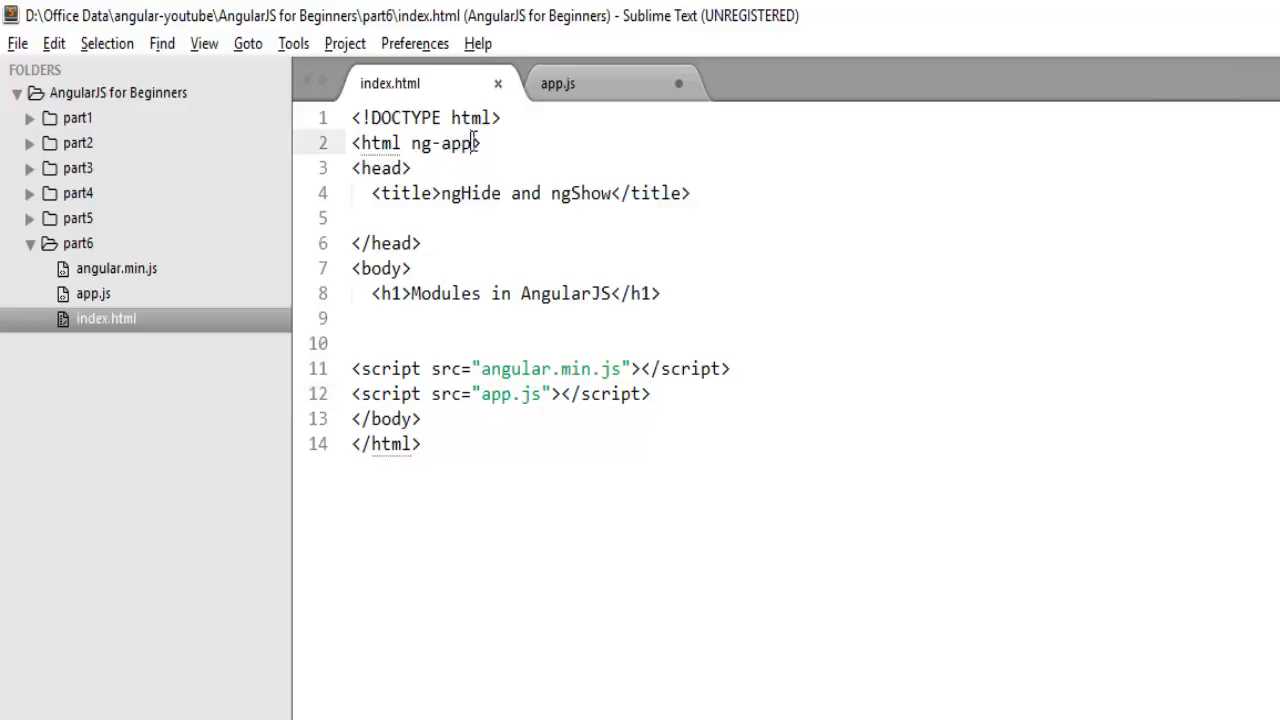
text(="")
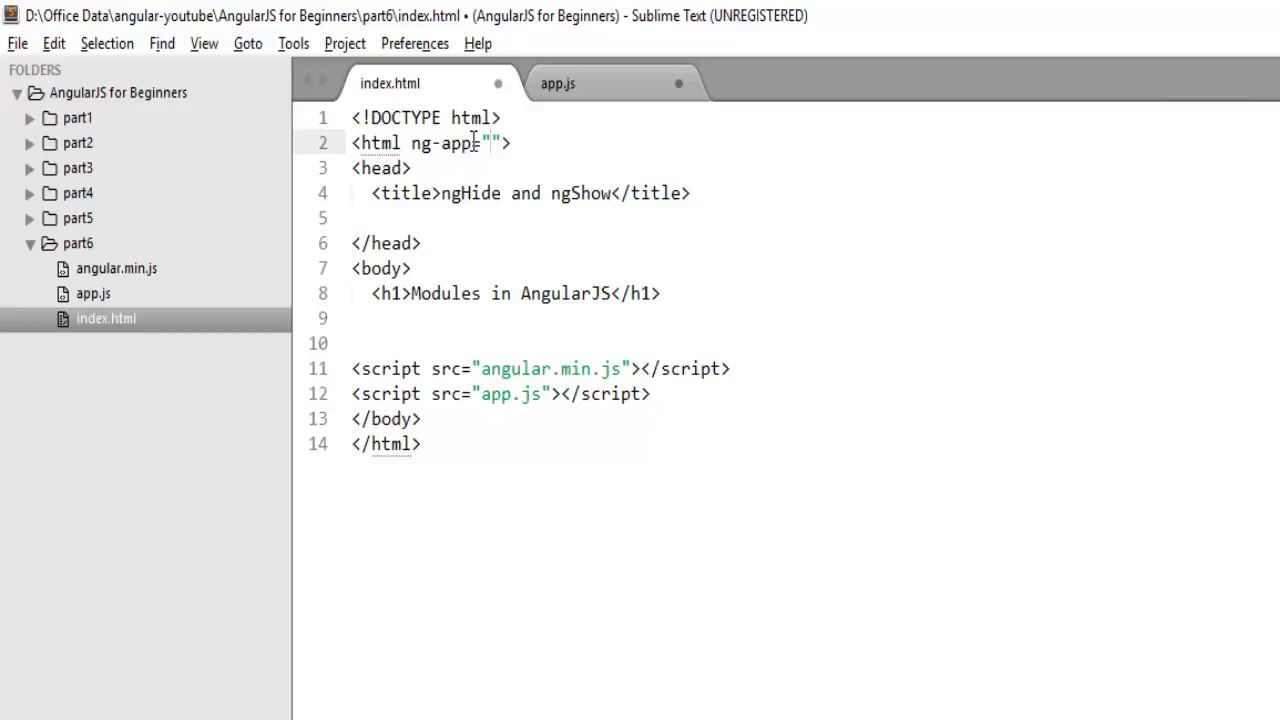
click(557, 83)
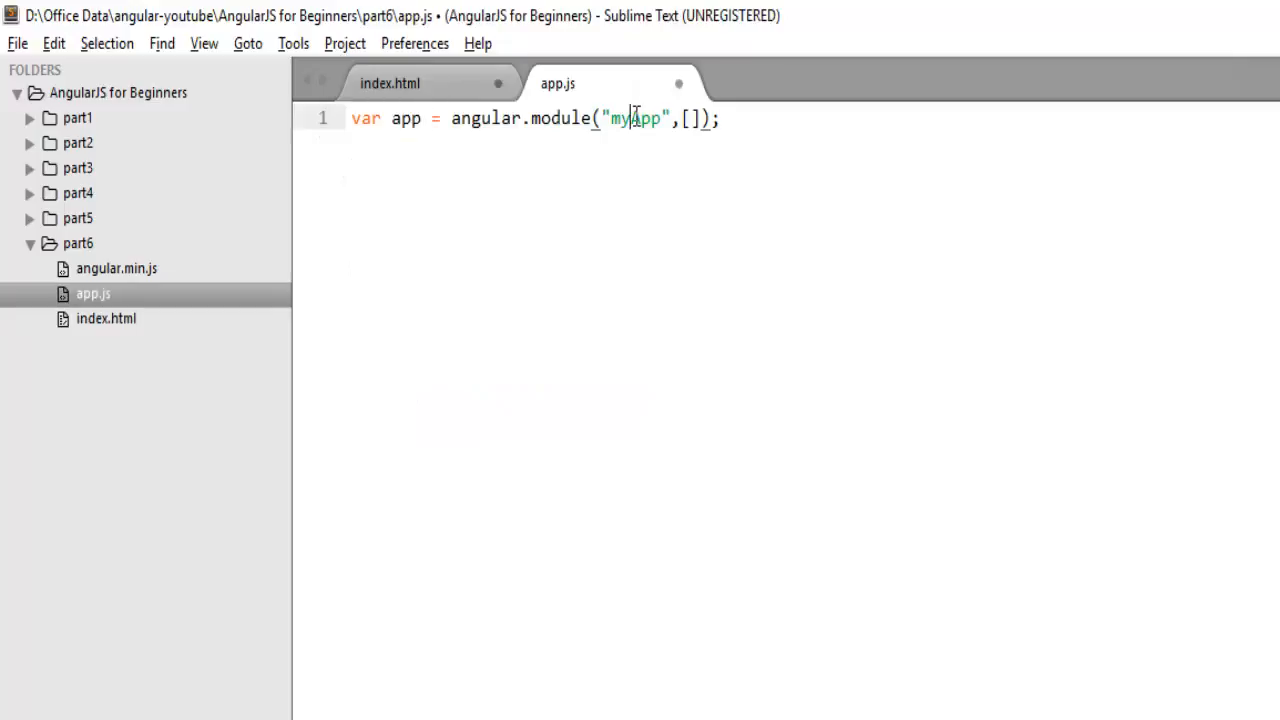
double_click(635, 118)
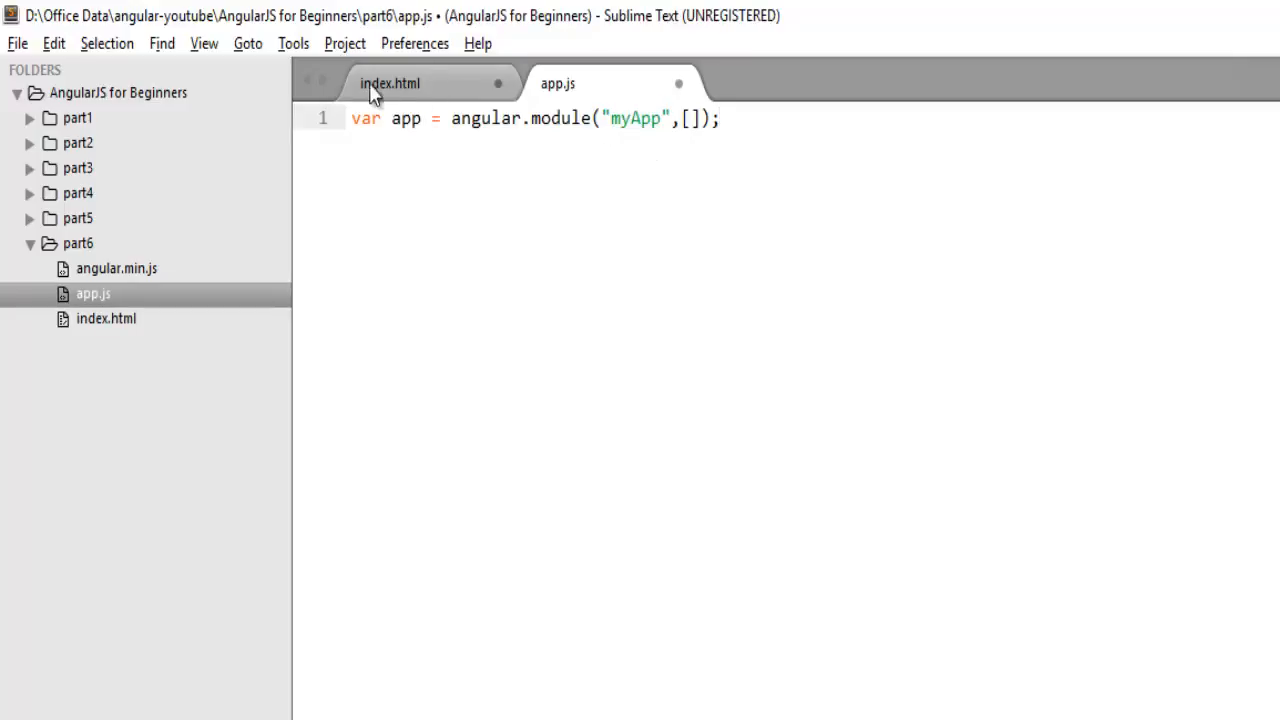
Step: Fill ng-app="myApp" in index.html and check it against app.js's module name
click(390, 83)
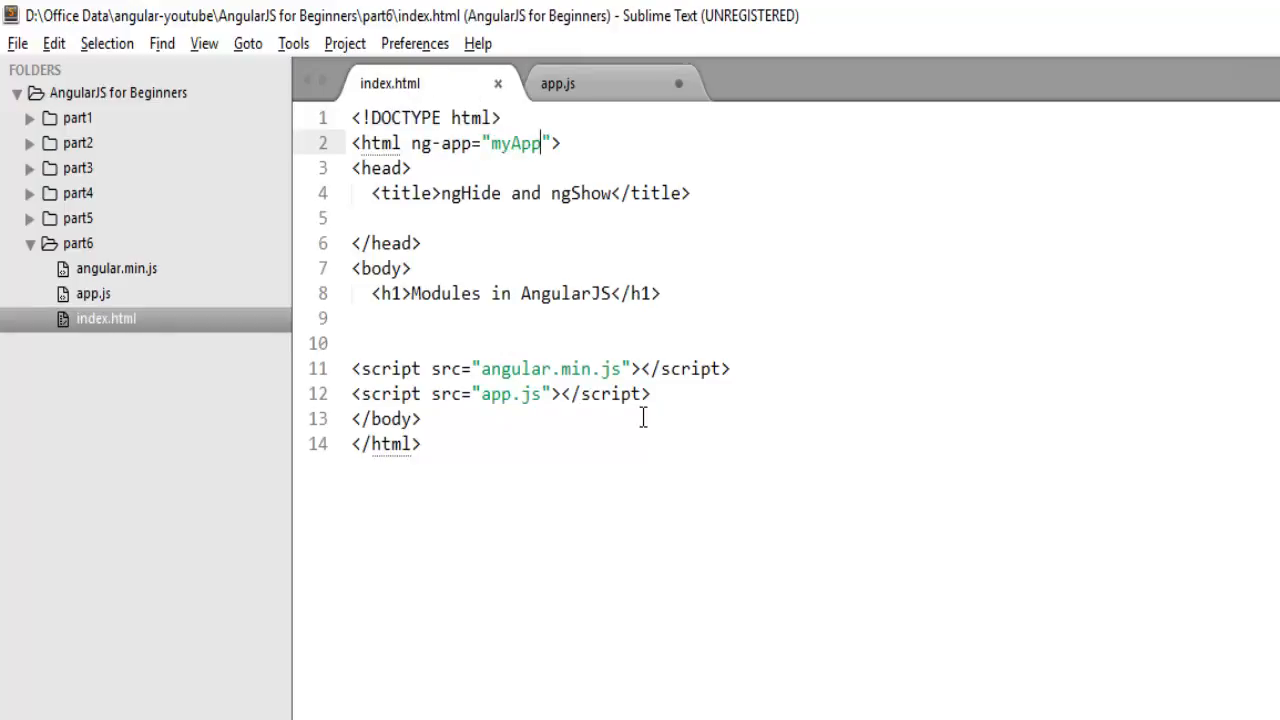
mouse_move(445, 143)
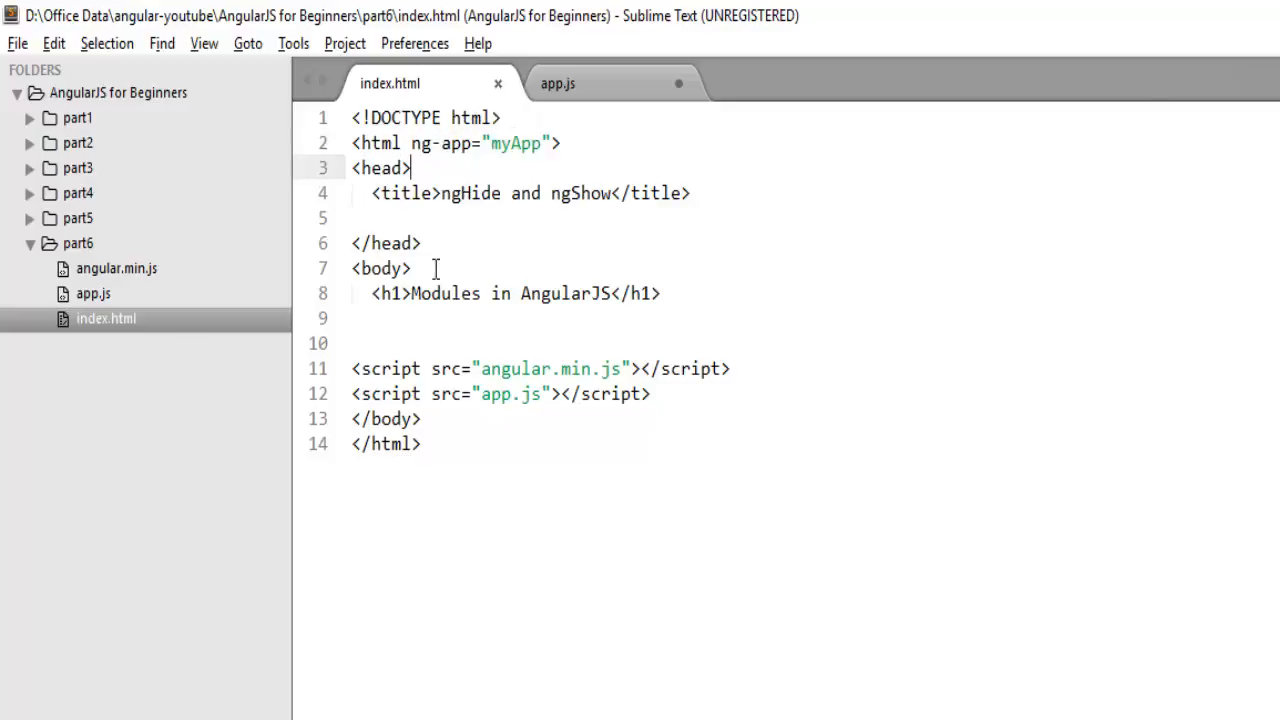
mouse_move(587, 84)
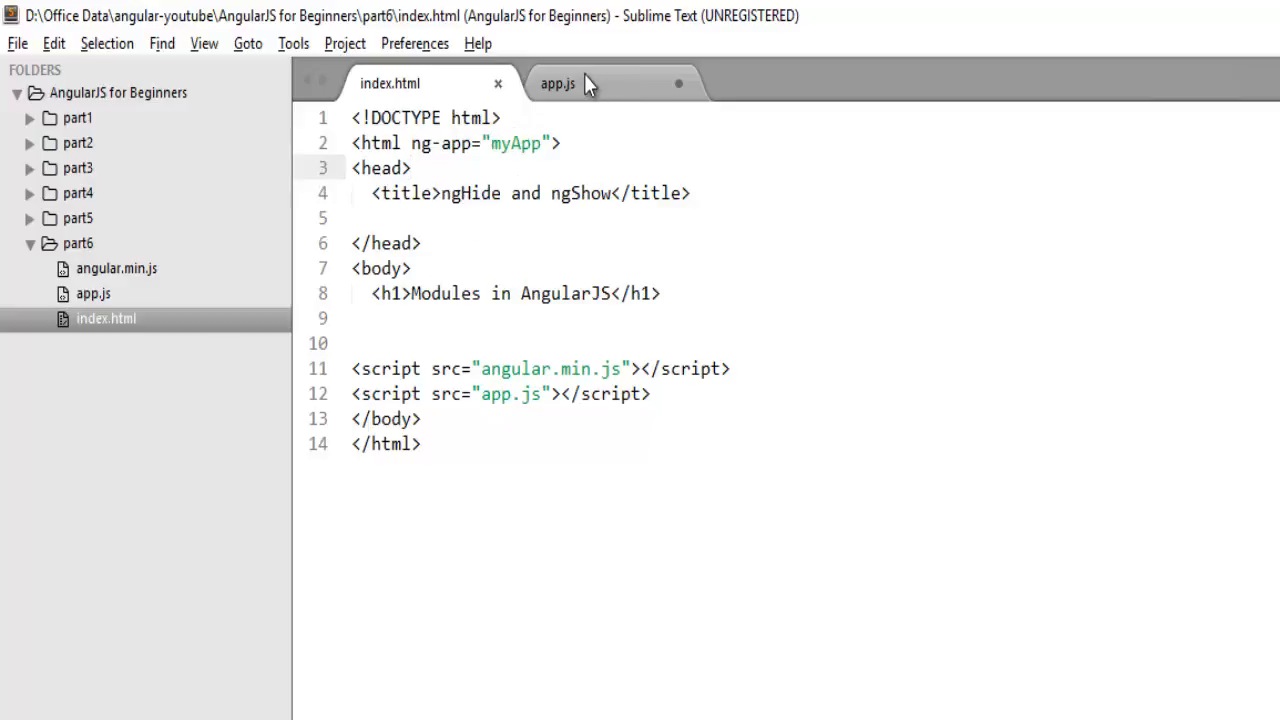
click(557, 83)
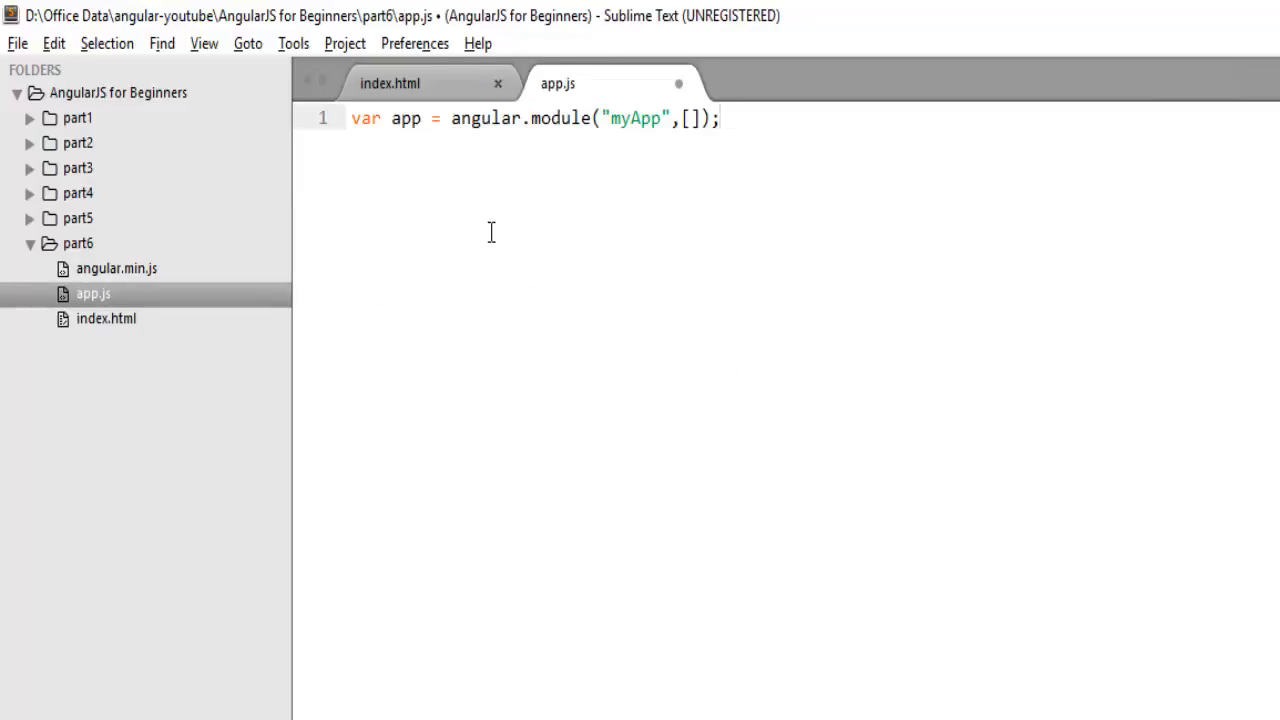
click(390, 83)
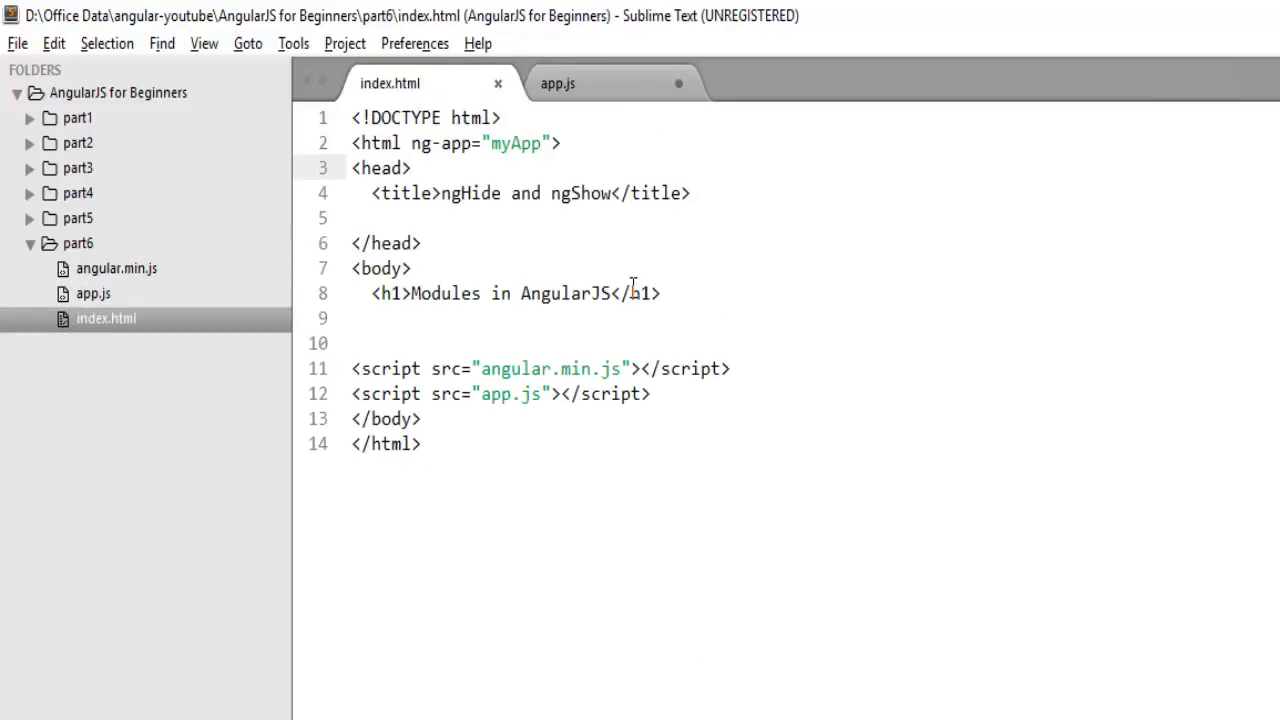